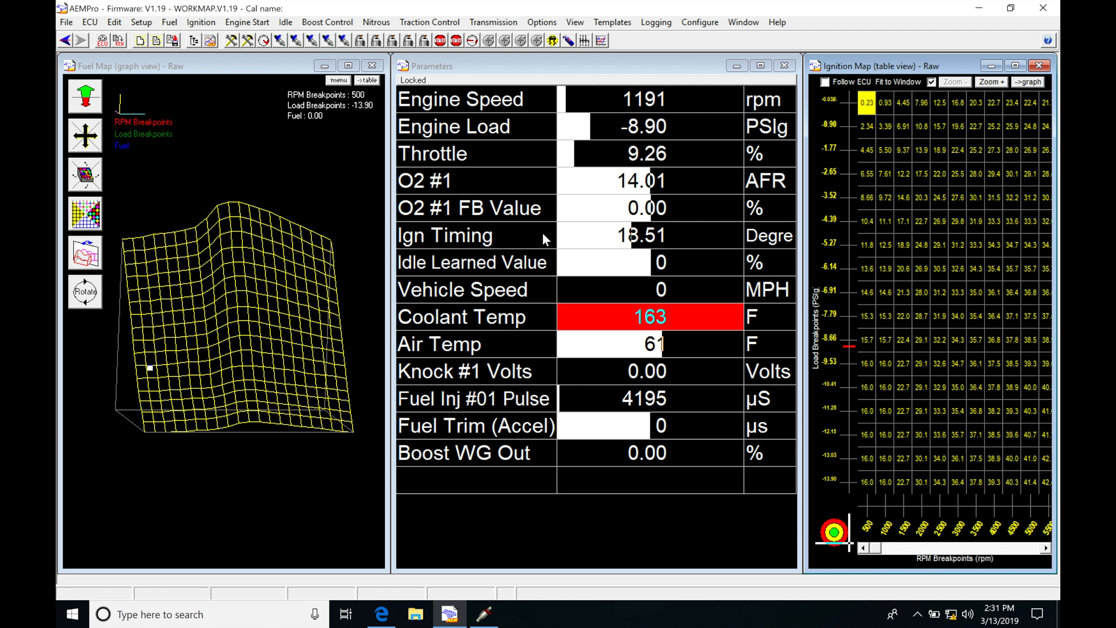
mouse_move(241, 356)
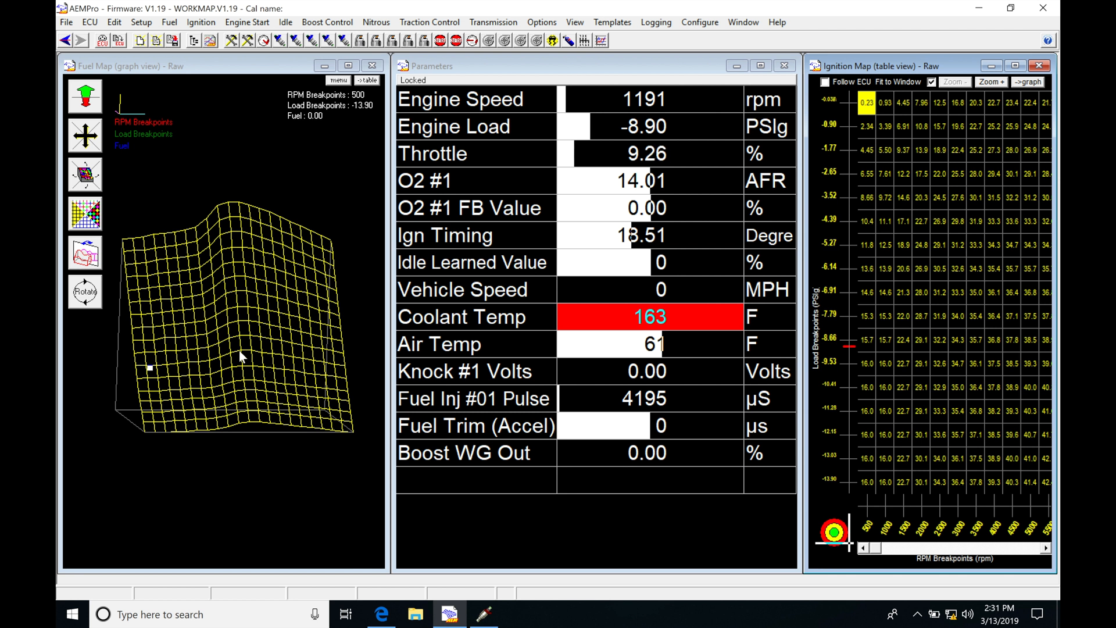
mouse_move(303, 340)
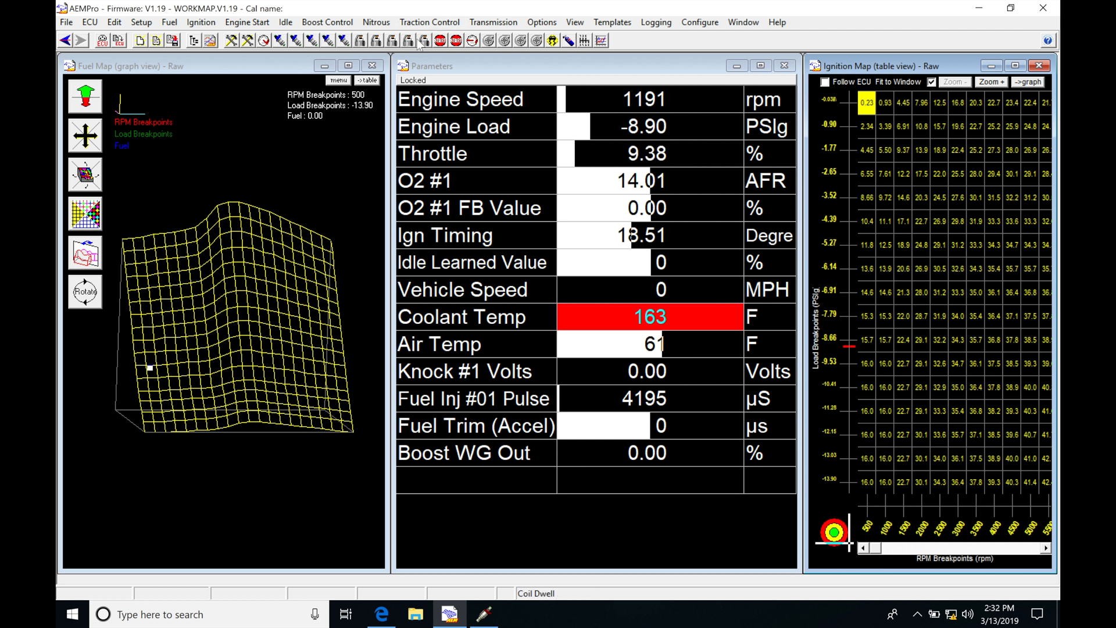
mouse_move(343, 41)
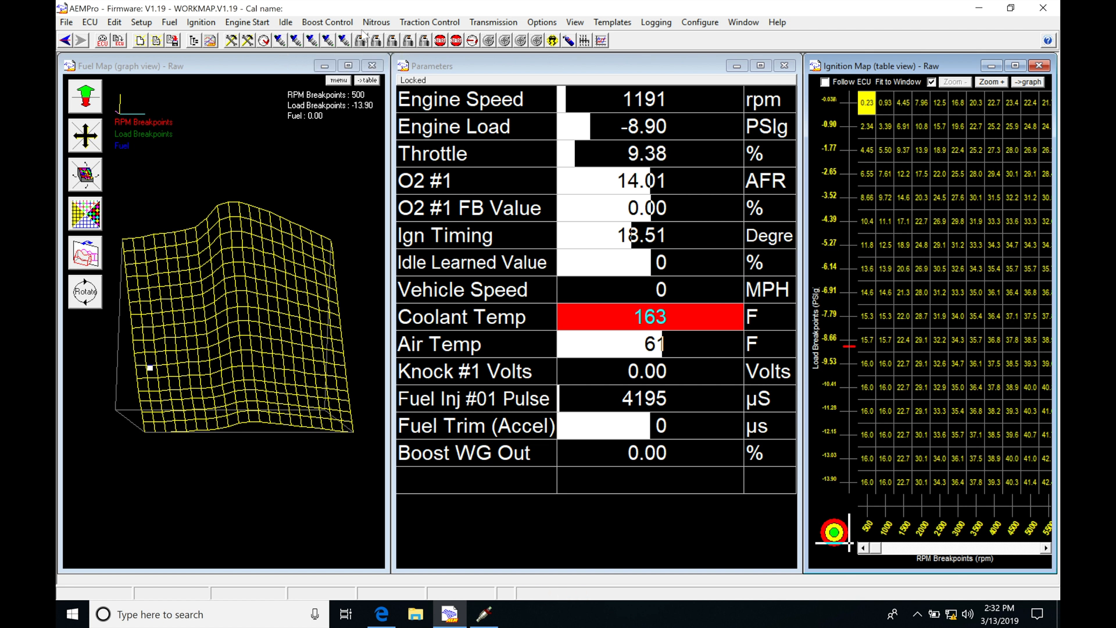
mouse_move(365, 37)
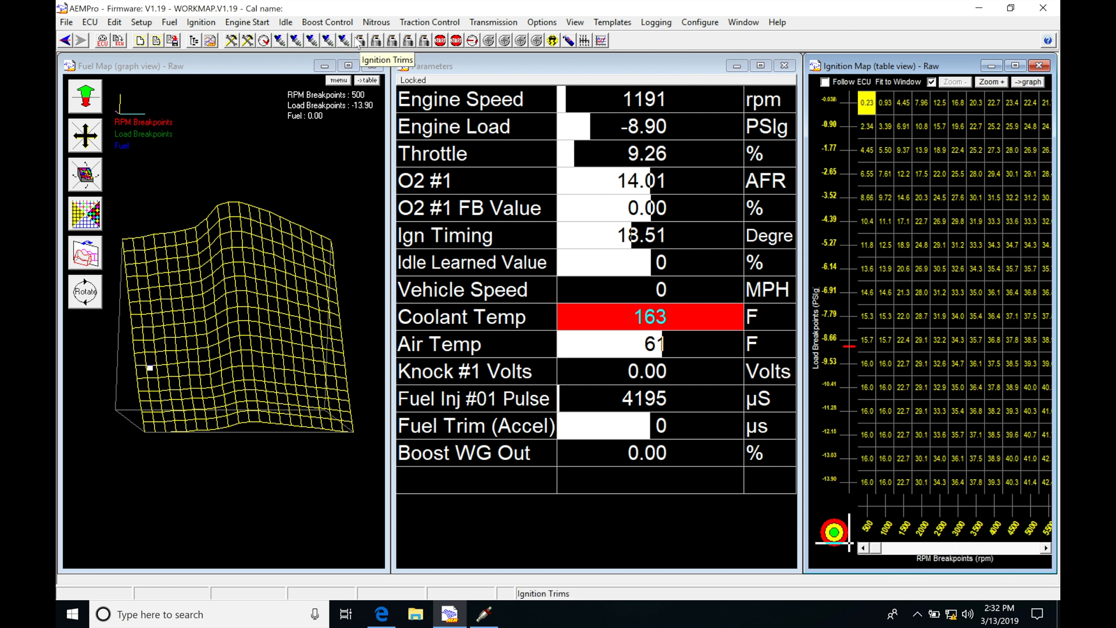
mouse_move(453, 56)
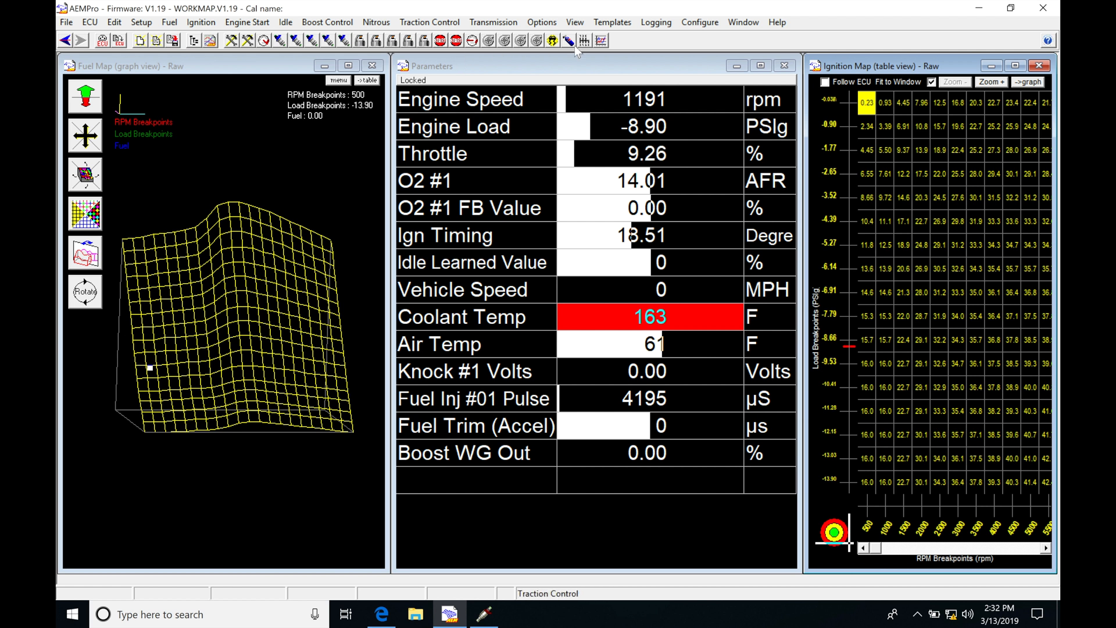
Add the O2 Sensor Feedback.AEM15GEN.V1.19 template as the last template button via Templates > Configure
left_click(611, 22)
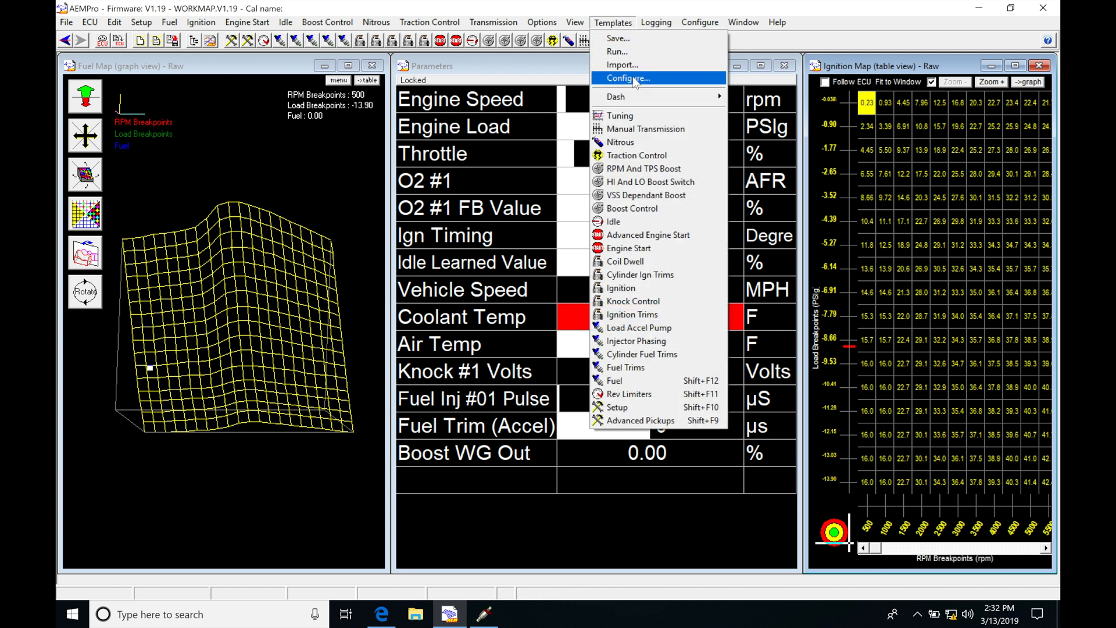
left_click(626, 78)
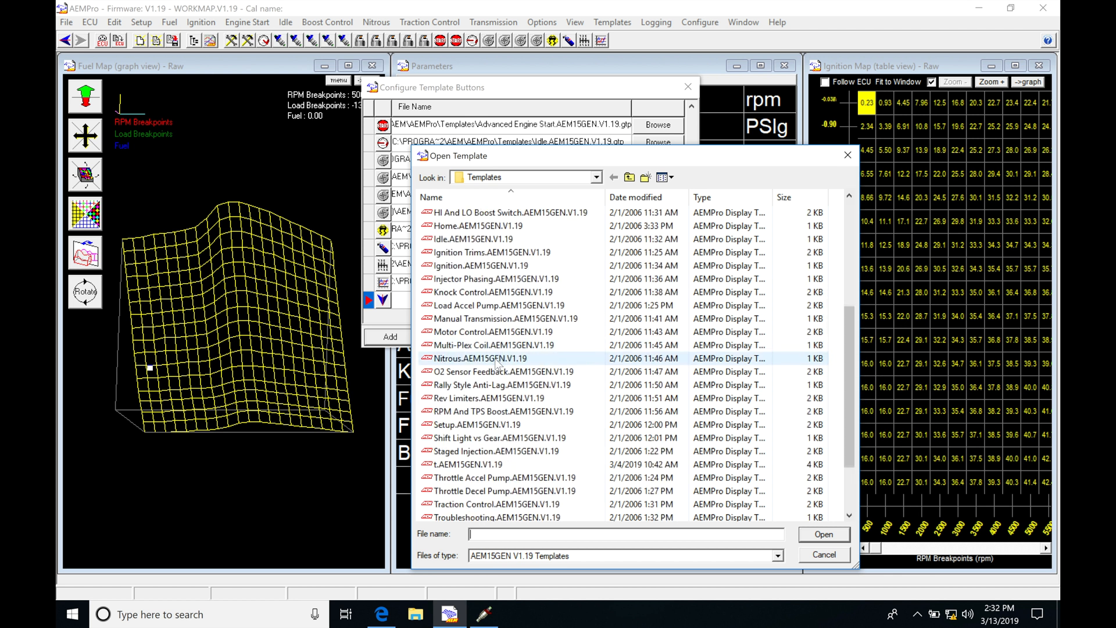
left_click(502, 371)
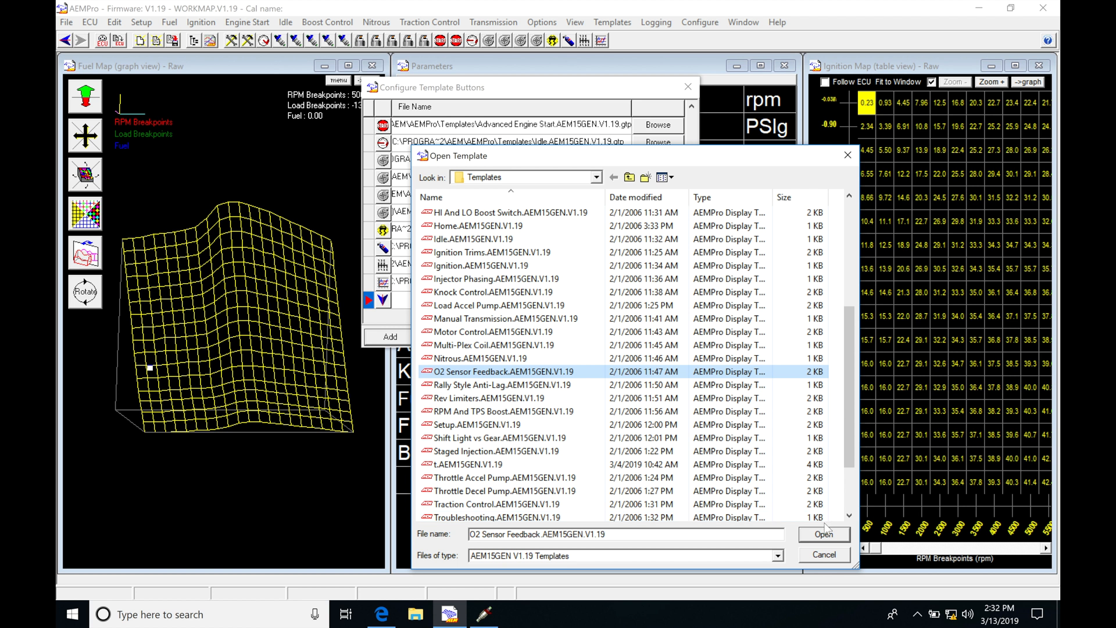
left_click(823, 534)
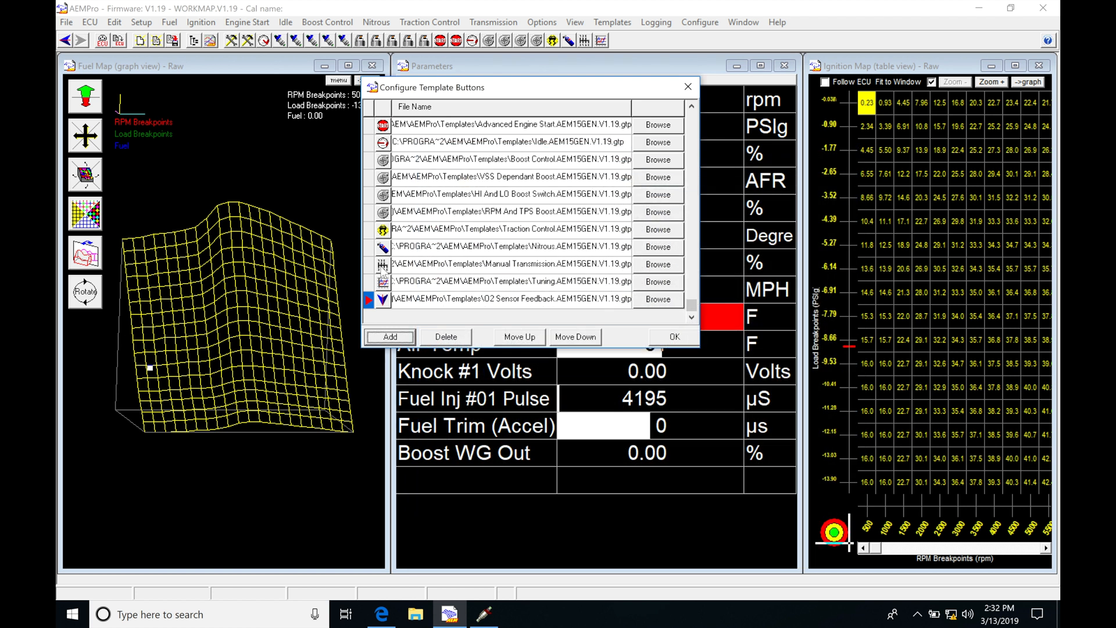
mouse_move(442, 308)
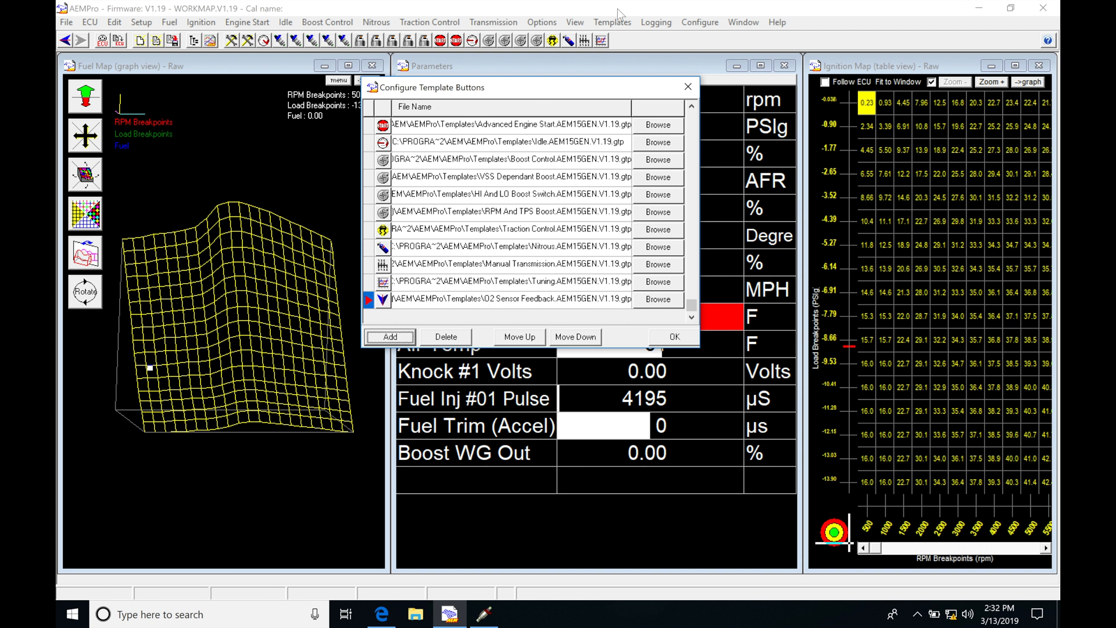
mouse_move(616, 45)
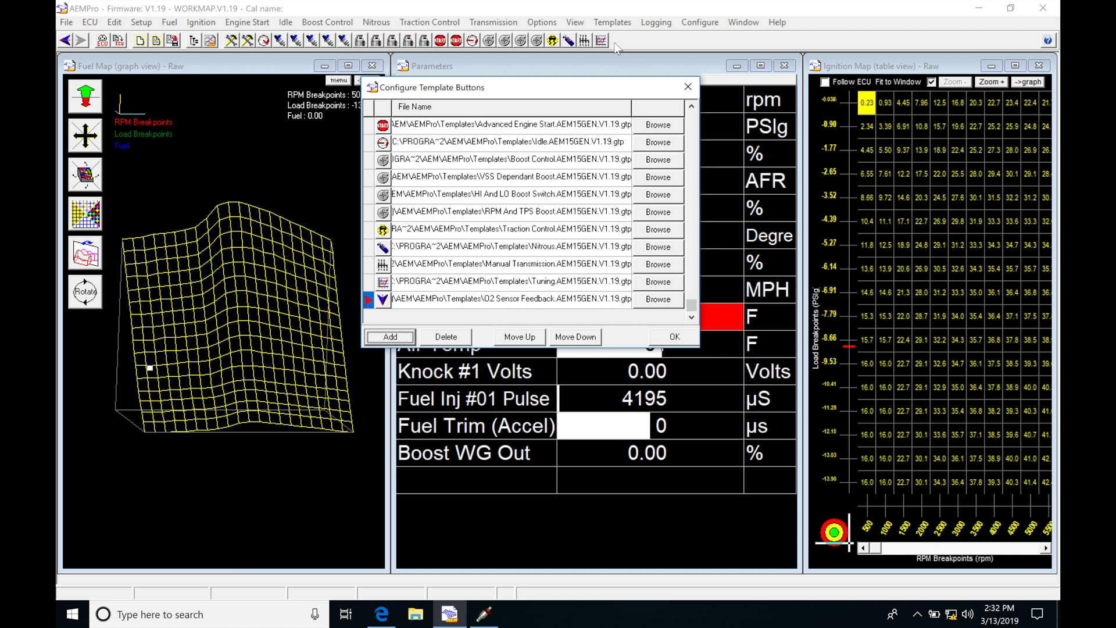